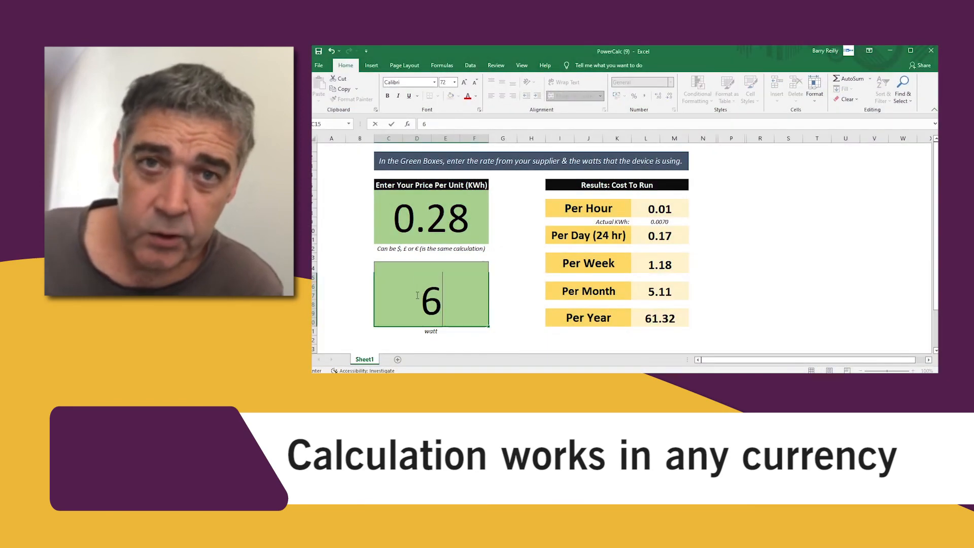
Step: Enter wattages 60, 12, 51, 25 and 60 in C15 to recalculate costs at 0.28 per kWh
type("60")
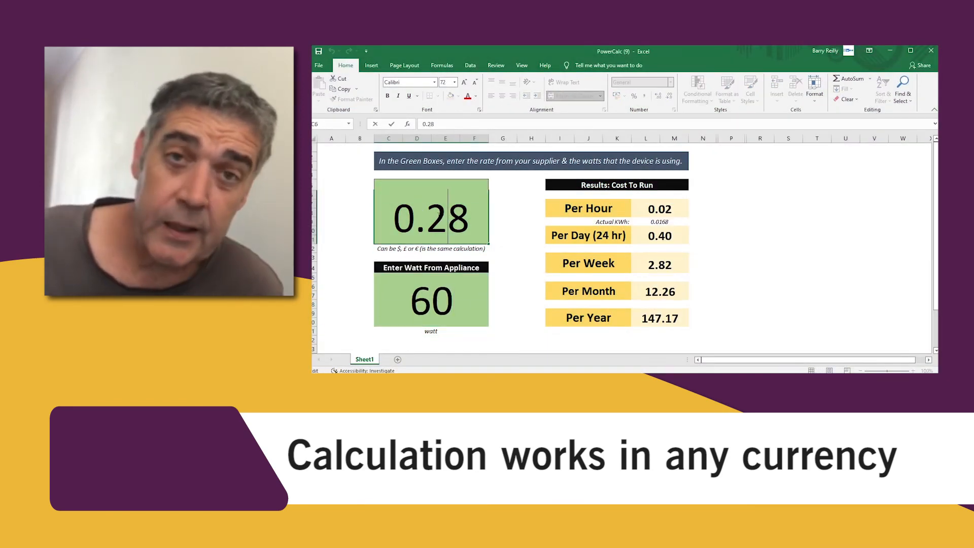
right_click(431, 217)
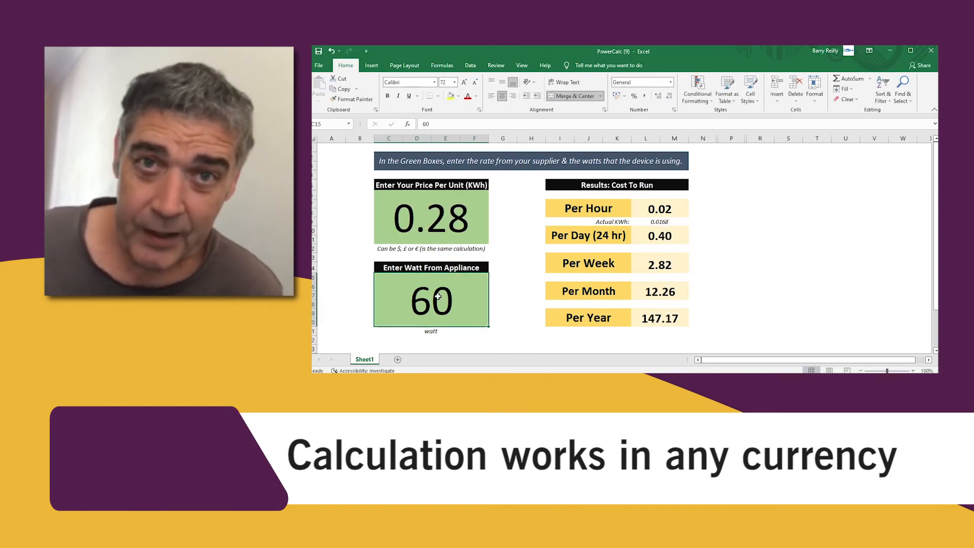
type("12")
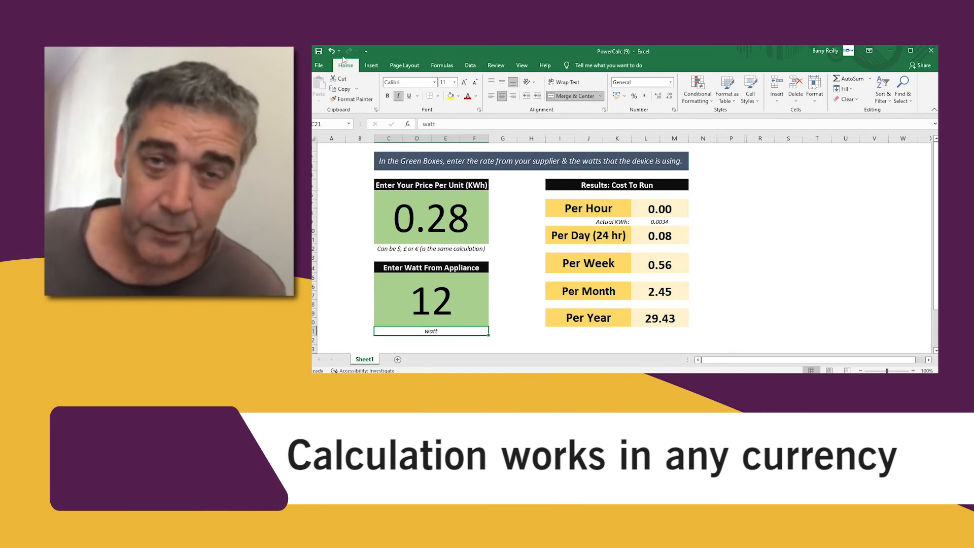
left_click(431, 300)
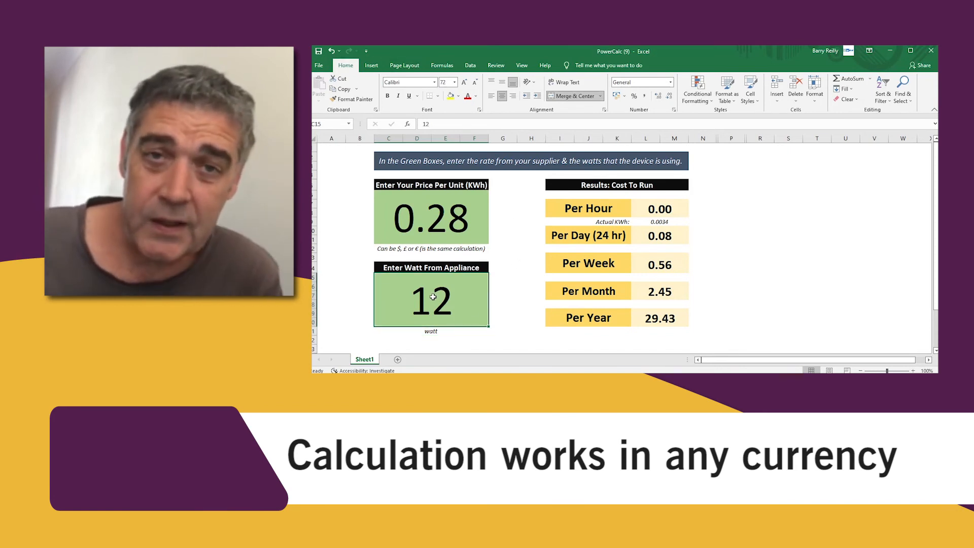
type("5")
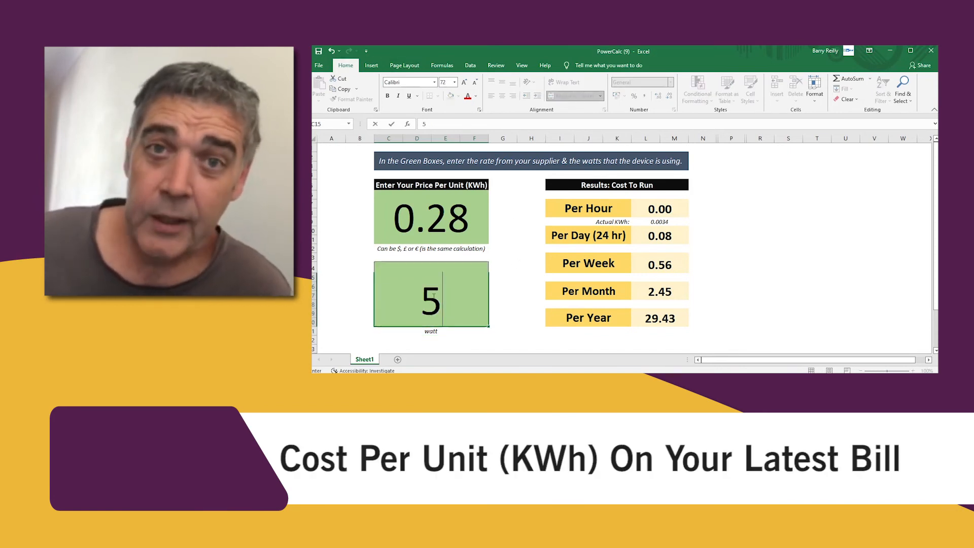
type("1")
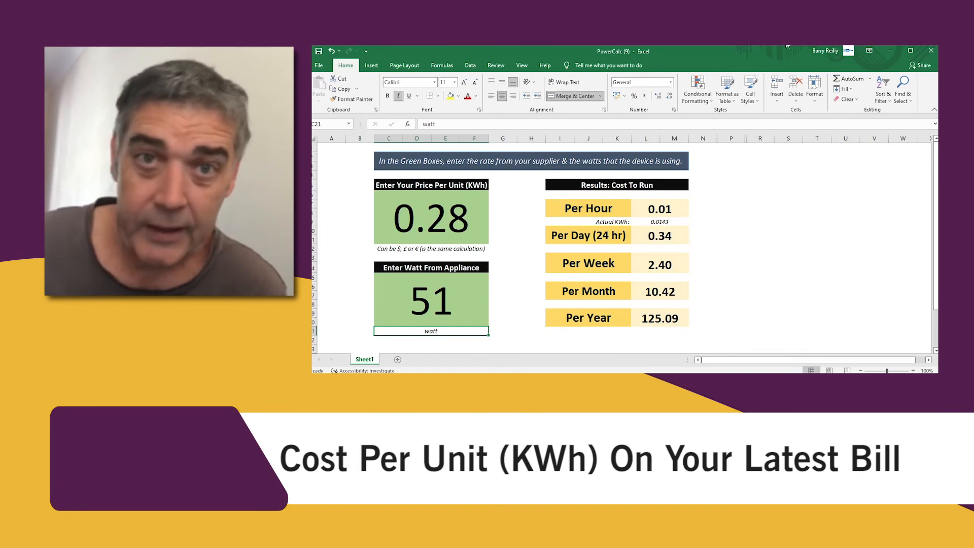
type("25")
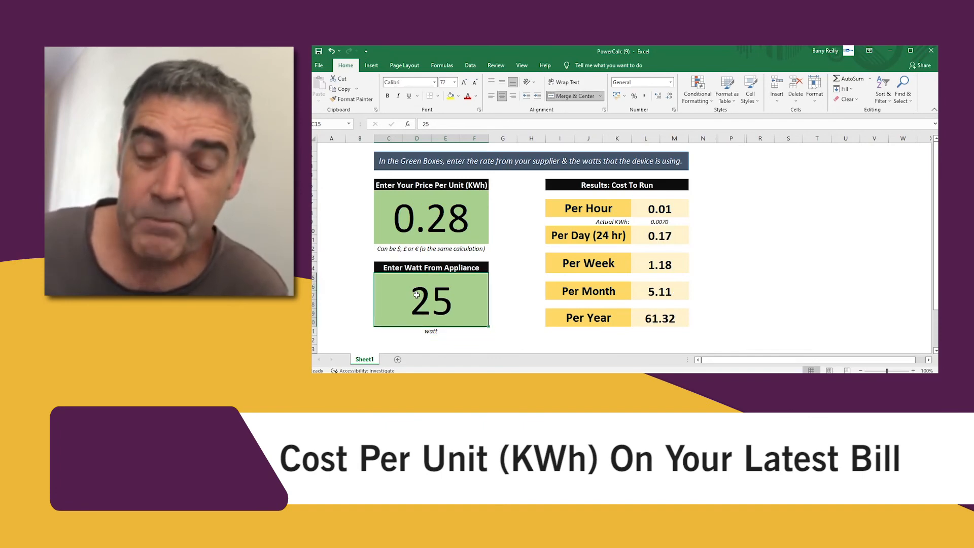
type("60")
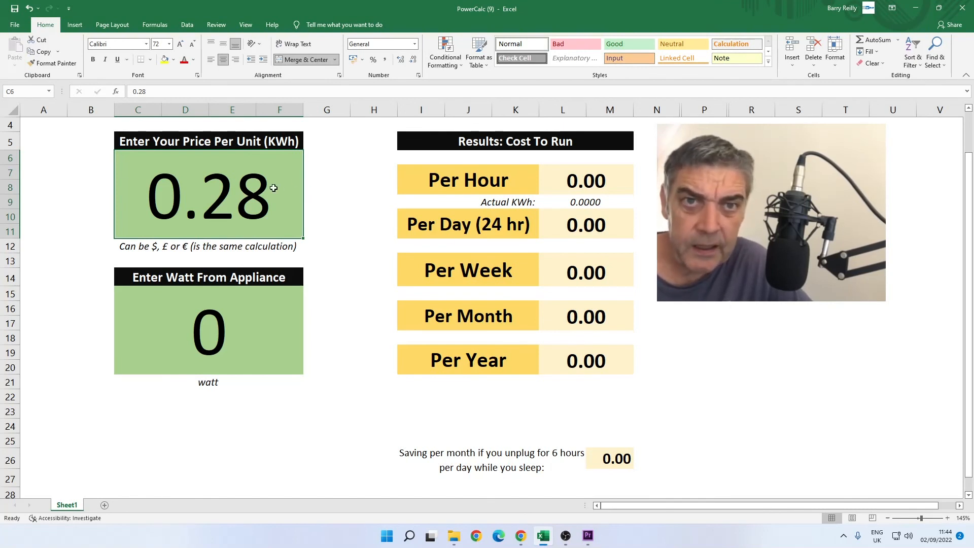
mouse_move(266, 209)
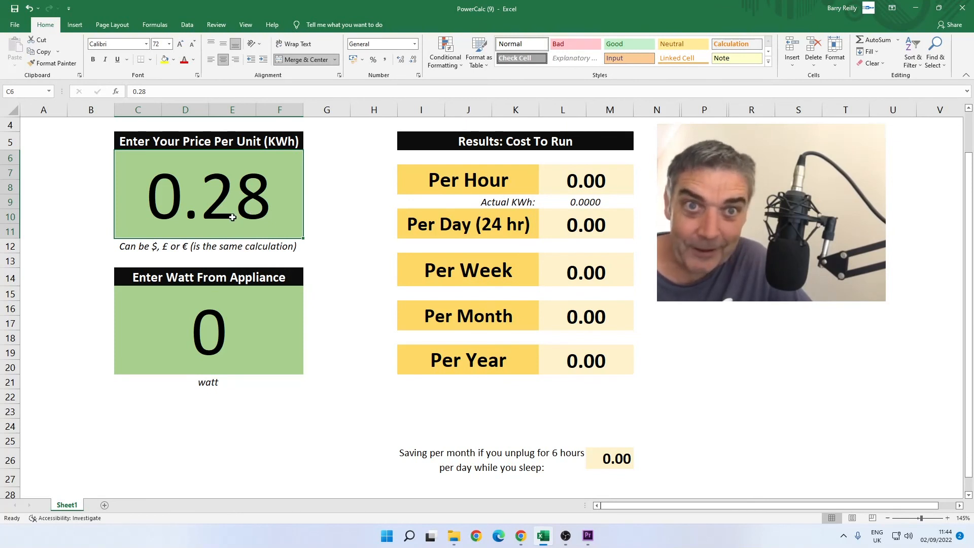
Step: Set the price per kWh in C6 to 0.54 and select the wattage cell C15
type(".54")
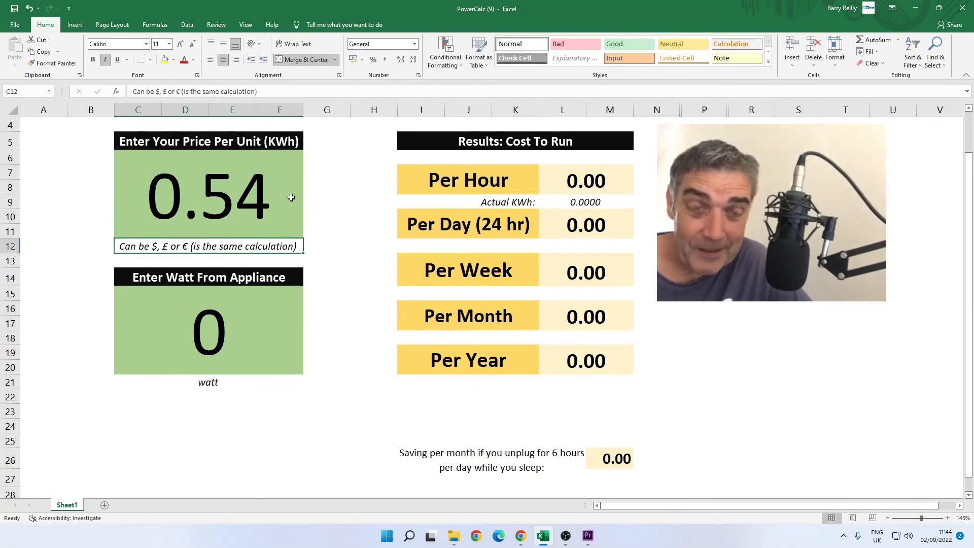
left_click(208, 193)
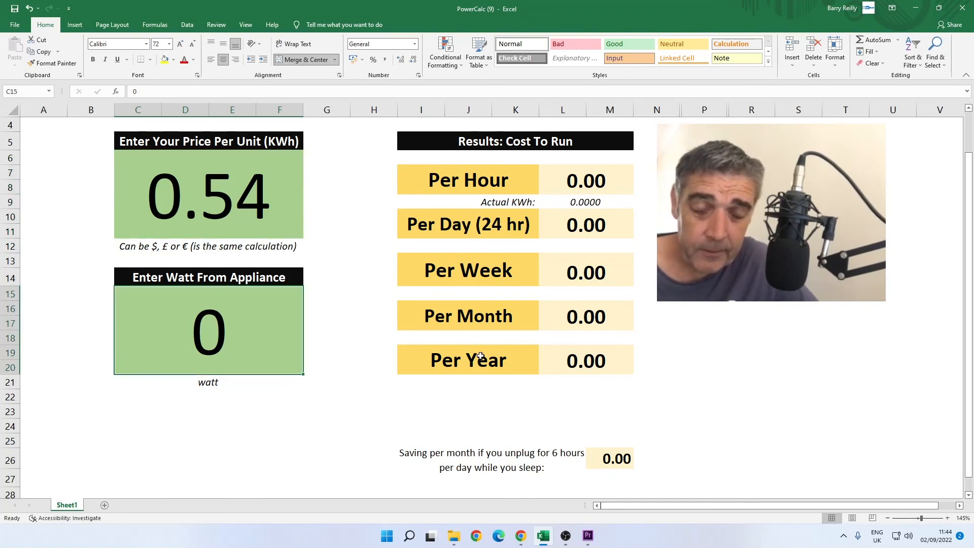
type("6")
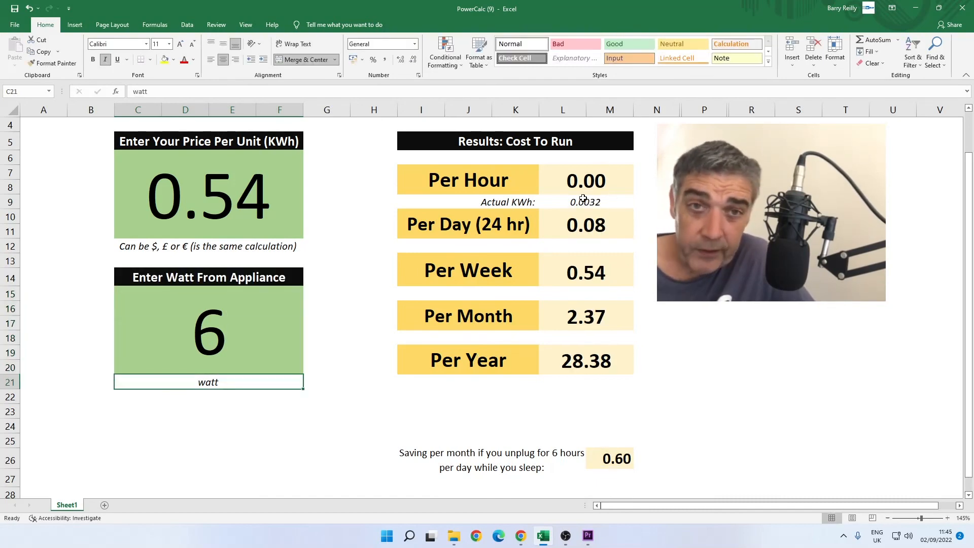
mouse_move(343, 293)
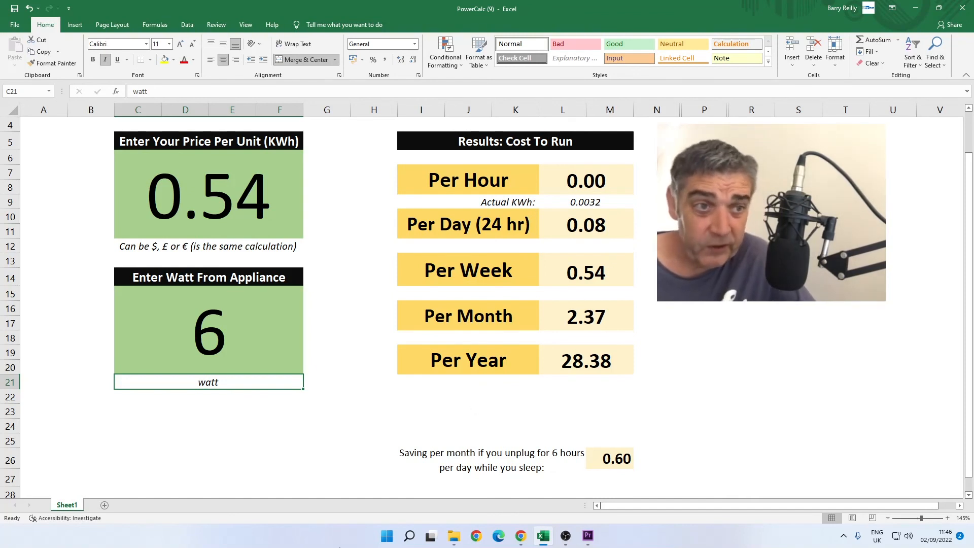
mouse_move(613, 265)
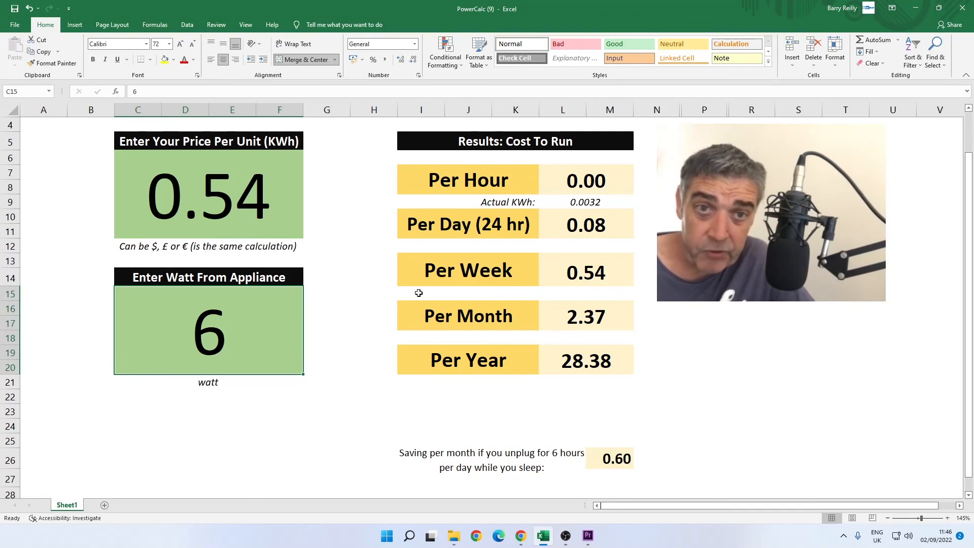
Step: Enter 12 W as the appliance wattage in C15
type("12")
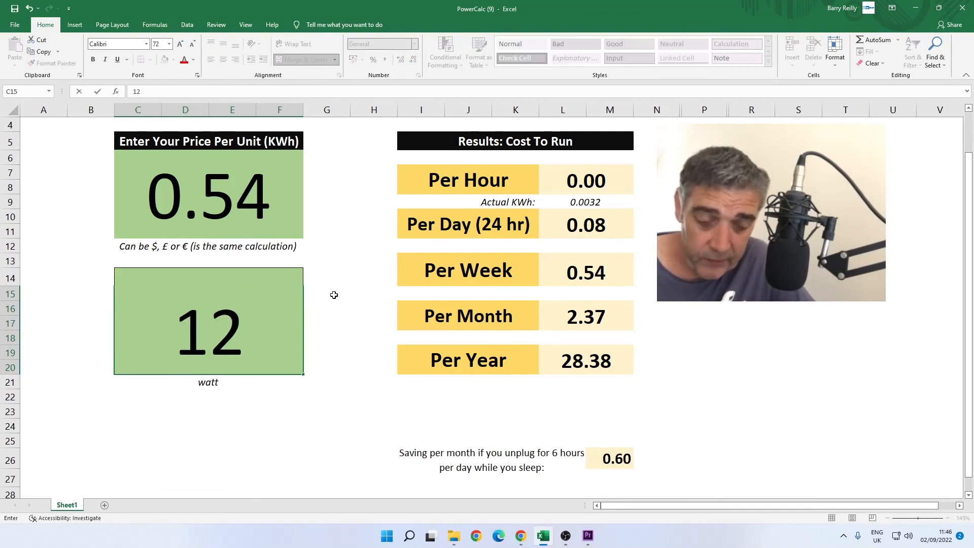
mouse_move(331, 317)
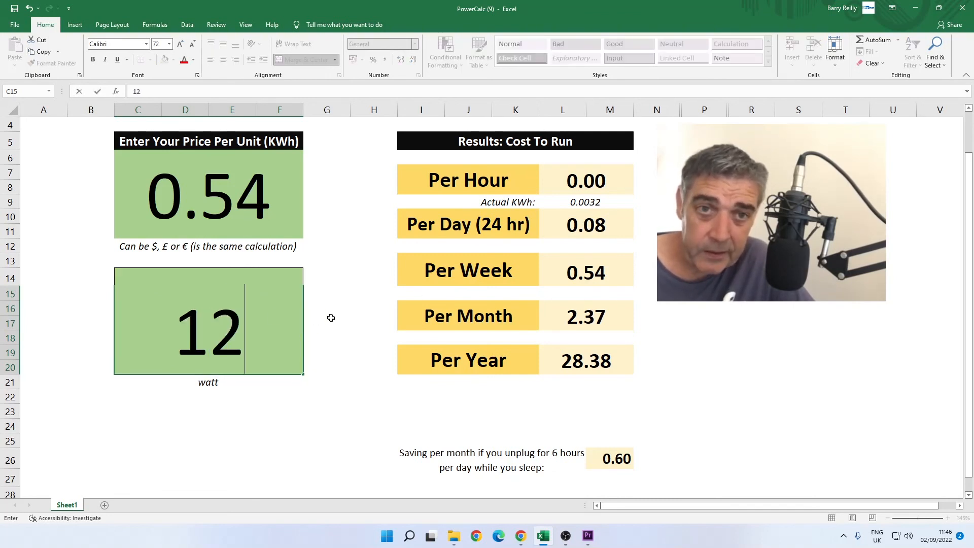